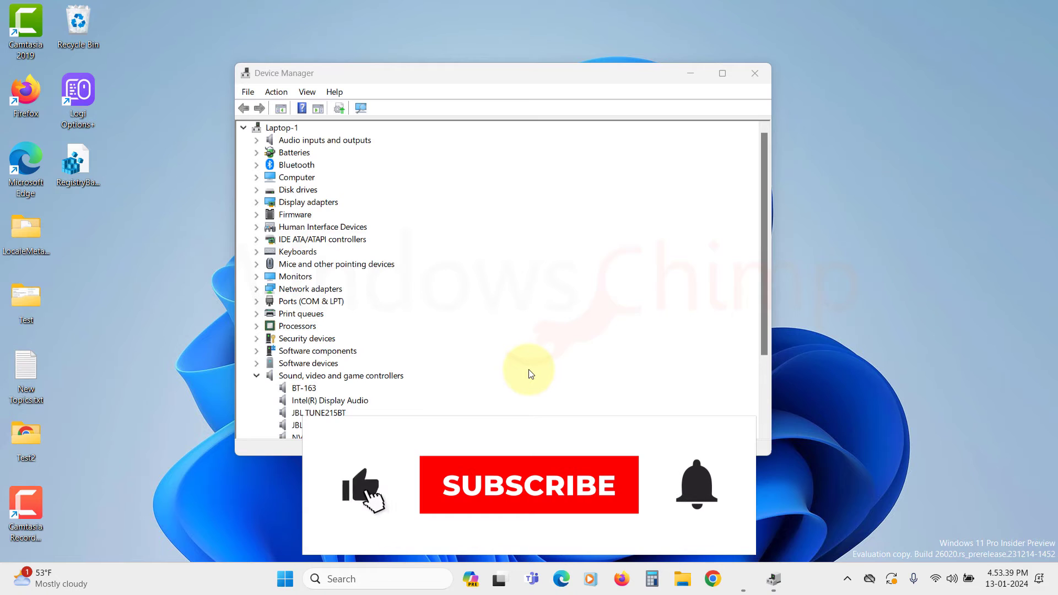
Review the audio devices under Sound, video and game controllers and close Device Manager.
{"action": "left_click", "coordinate": [528, 485]}
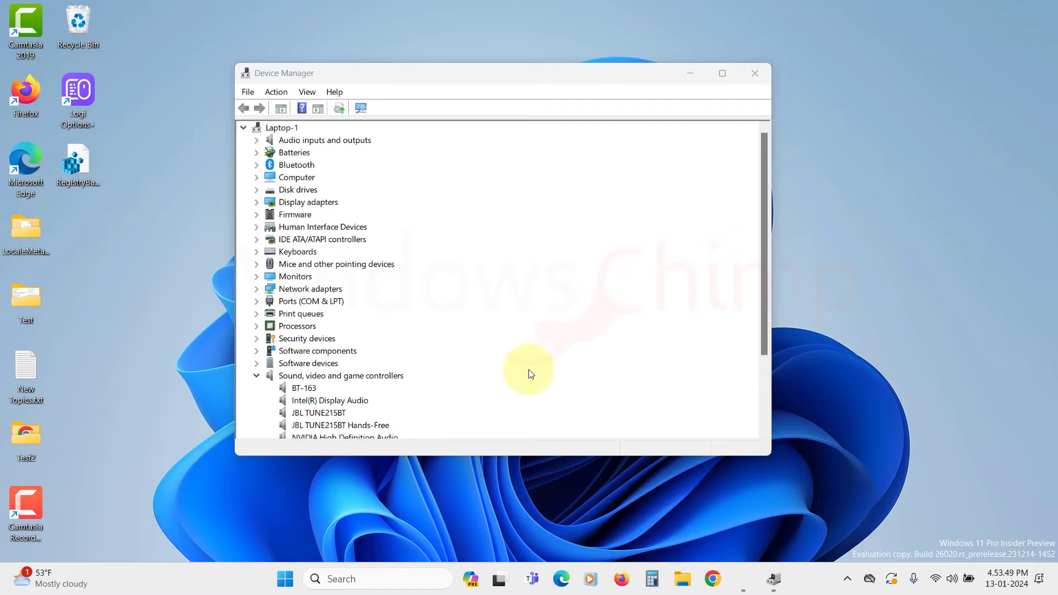
{"action": "scroll", "scroll_direction": "down", "scroll_amount": 3}
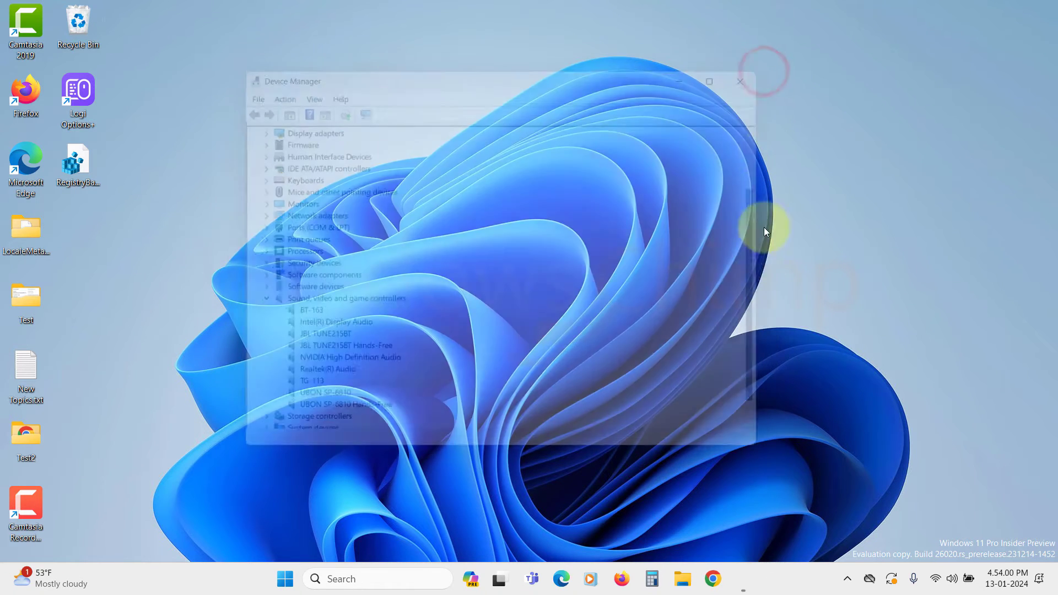
Browse to realtek.com/en/ and expand the Downloads section of the site menu.
{"action": "left_click", "coordinate": [713, 578]}
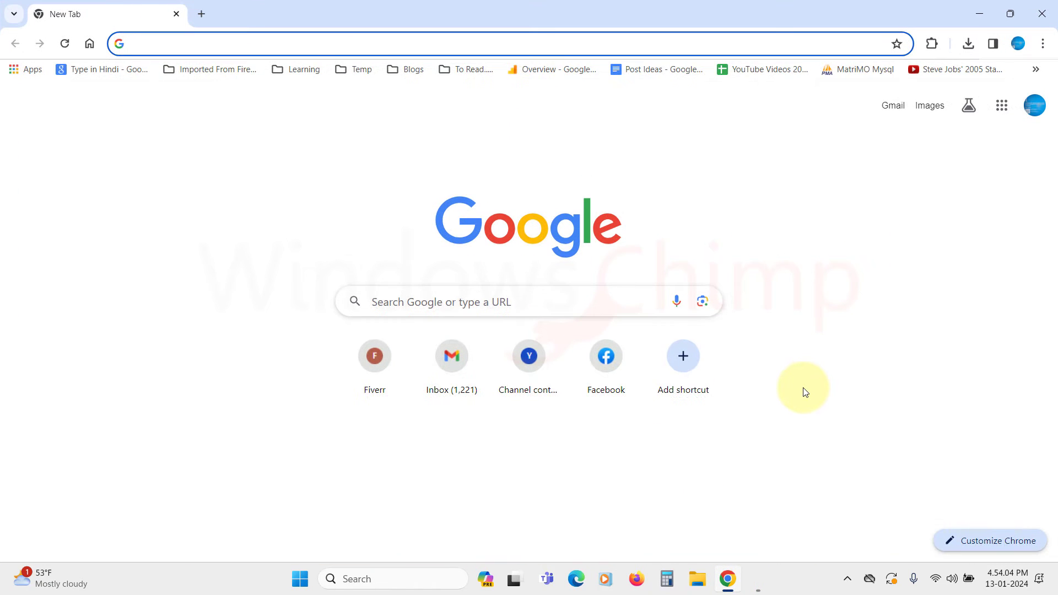
{"action": "type", "text": "realtek.com/en/"}
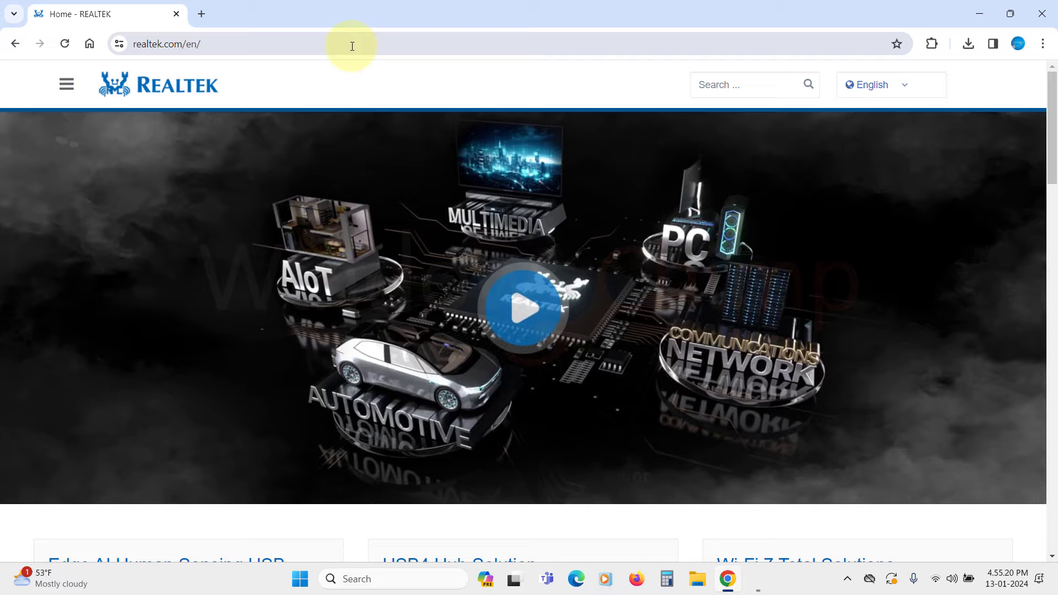
{"action": "left_click", "coordinate": [67, 84]}
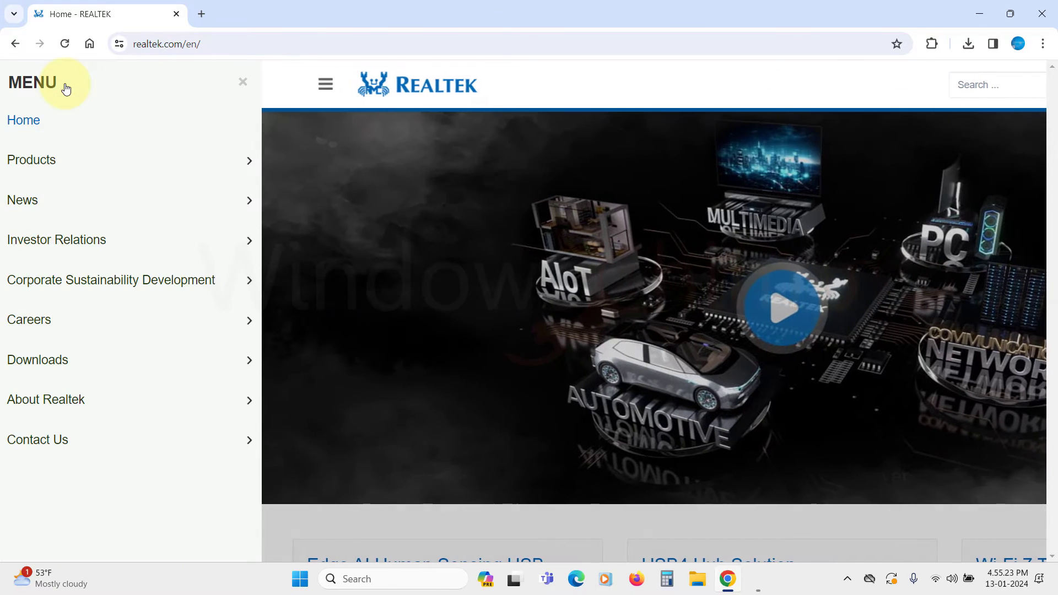
{"action": "left_click", "coordinate": [38, 360]}
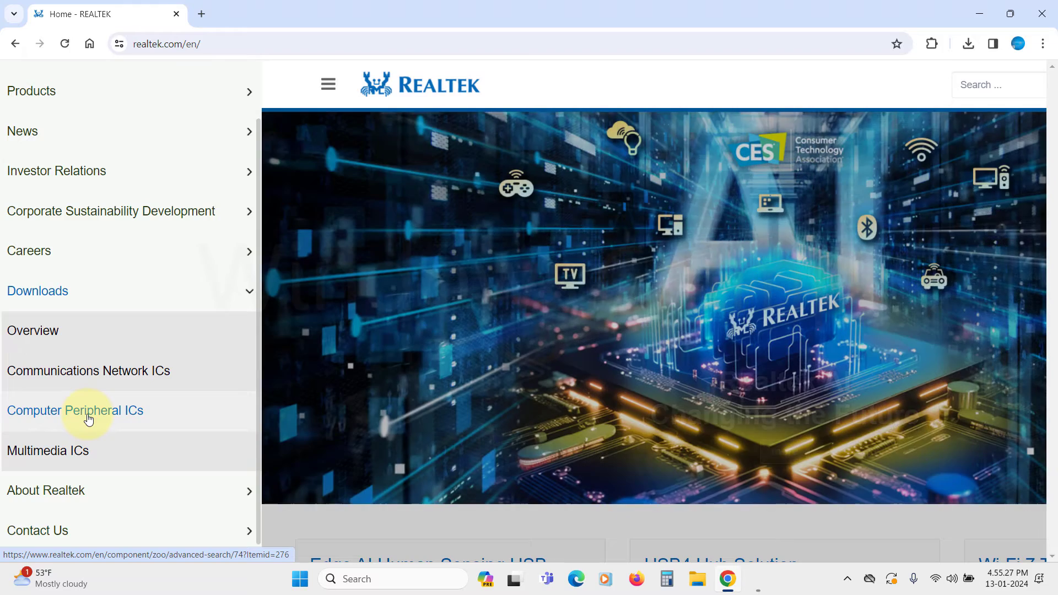
Filter Computer Peripheral ICs downloads to PC Audio Codecs, then High Definition Audio Codecs.
{"action": "left_click", "coordinate": [75, 410]}
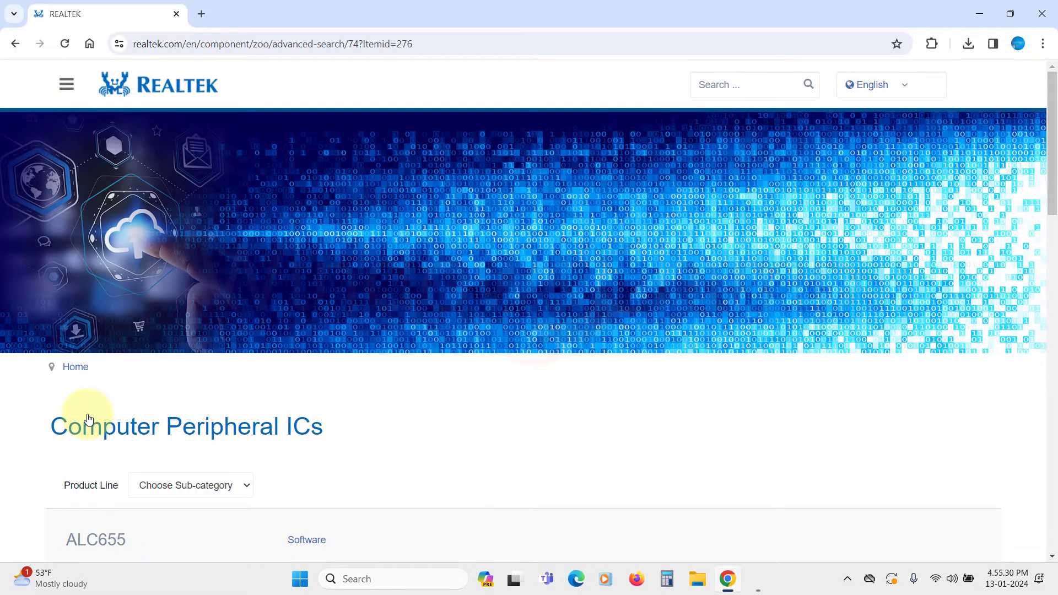
{"action": "scroll", "scroll_direction": "down", "scroll_amount": 3}
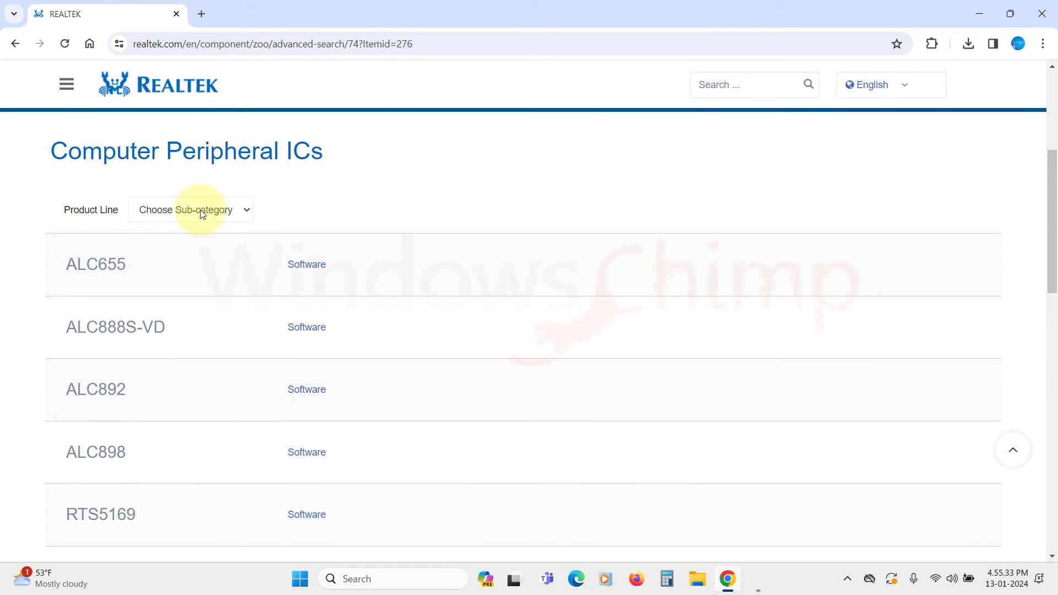
{"action": "left_click", "coordinate": [190, 209]}
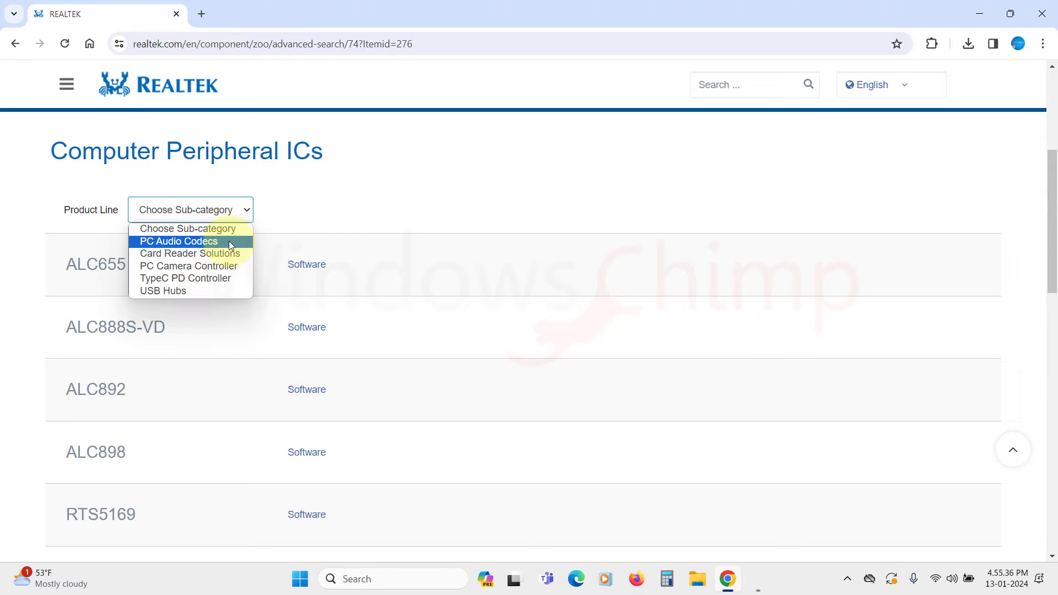
{"action": "left_click", "coordinate": [178, 241]}
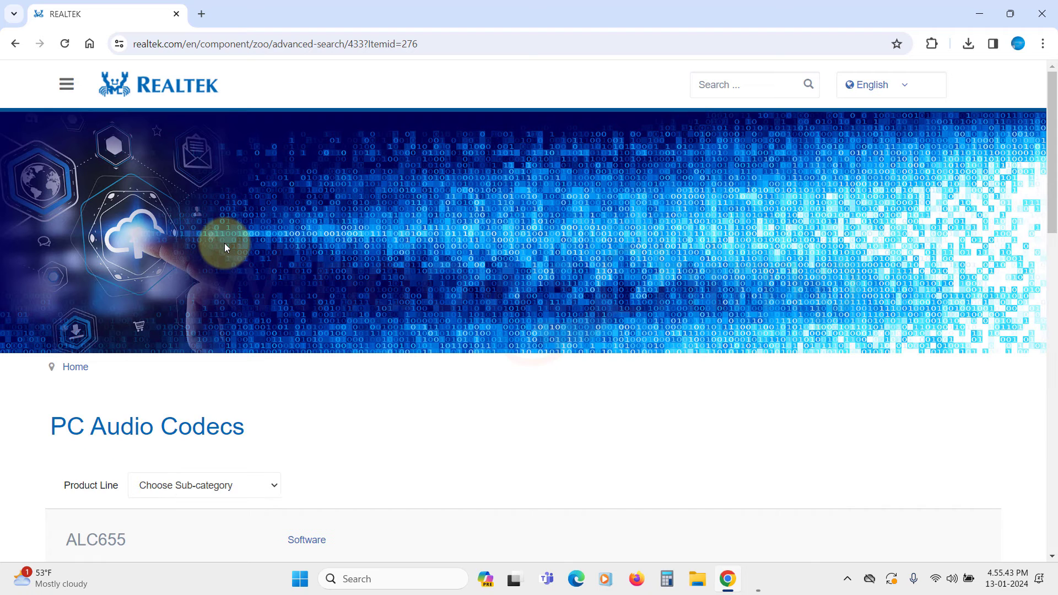
{"action": "scroll", "scroll_direction": "down", "scroll_amount": 3}
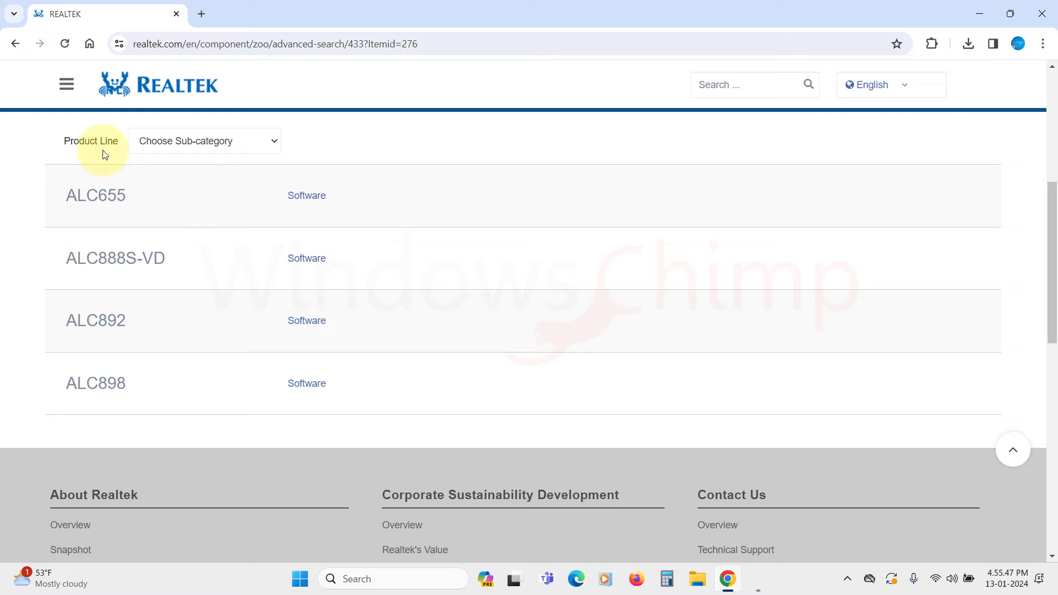
{"action": "left_click", "coordinate": [203, 140]}
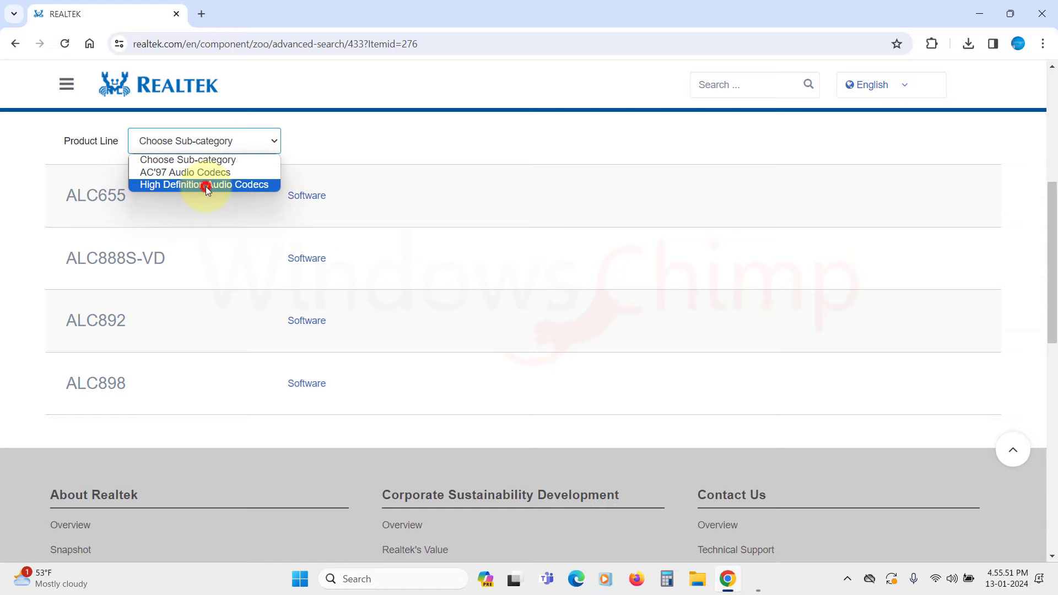
{"action": "left_click", "coordinate": [204, 184]}
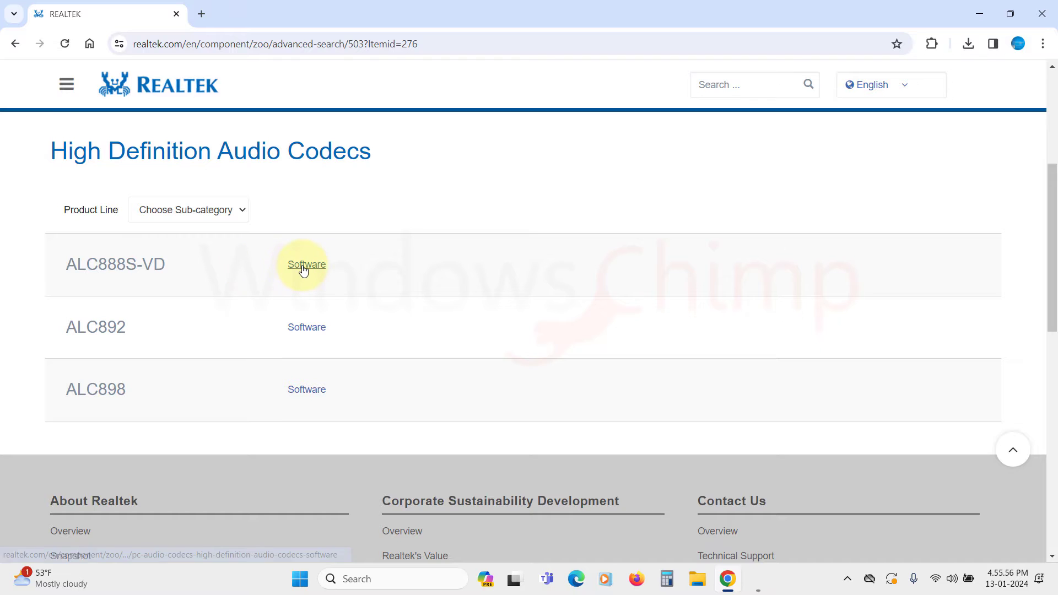
View the ALC888S-VD Software page and scroll to its Windows driver download table.
{"action": "left_click", "coordinate": [305, 263]}
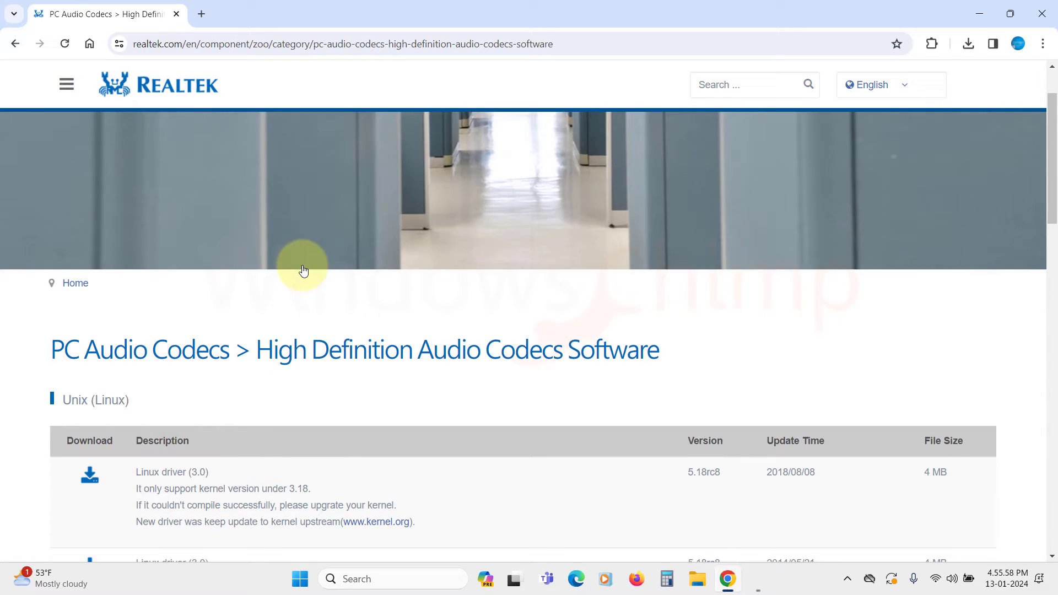
{"action": "scroll", "scroll_direction": "down", "scroll_amount": 3}
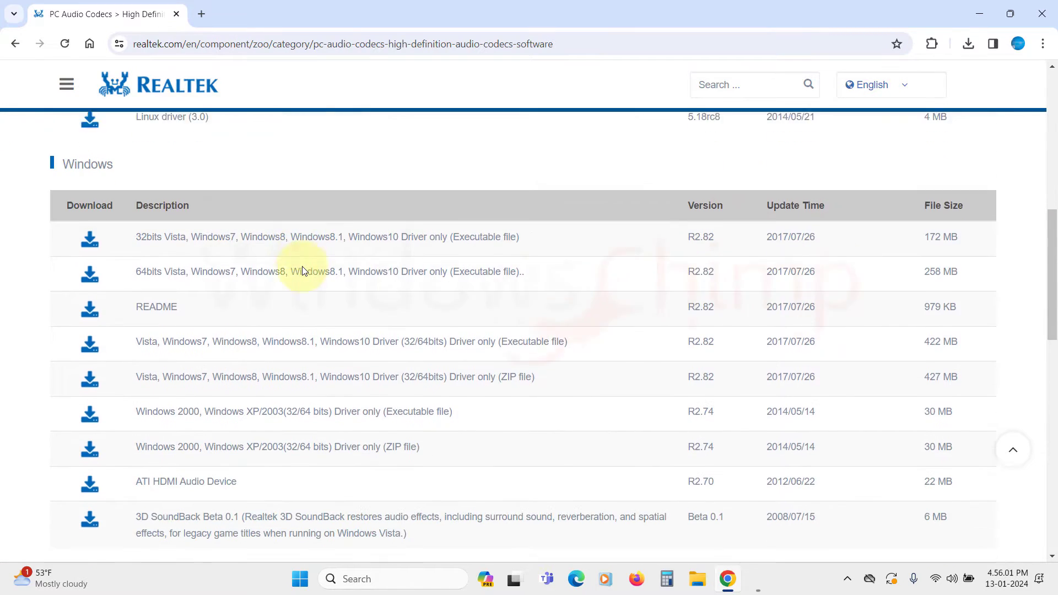
{"action": "scroll", "scroll_direction": "down", "scroll_amount": 3}
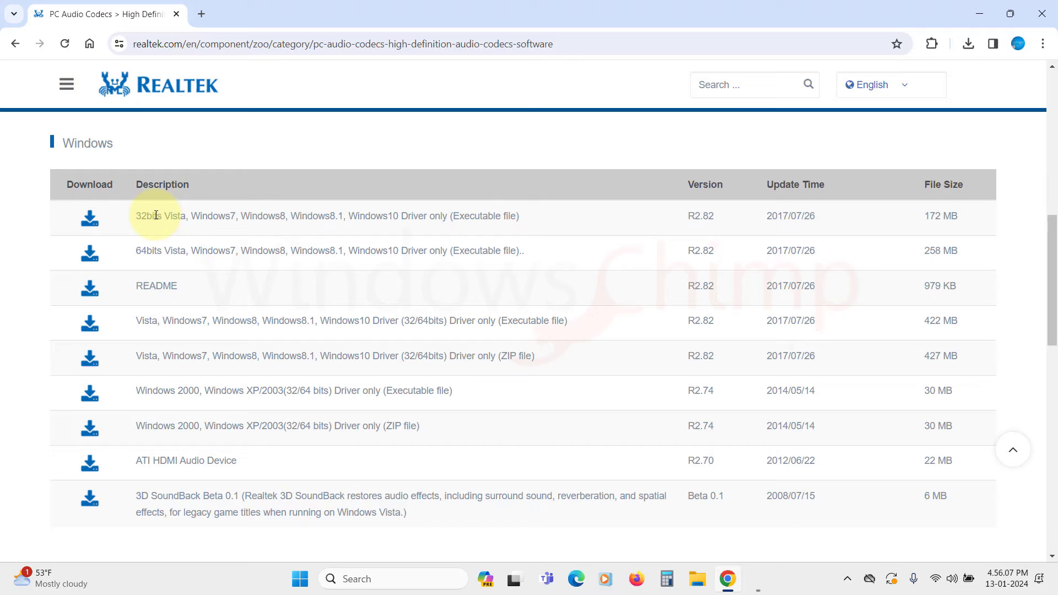
{"action": "mouse_move", "coordinate": [248, 215]}
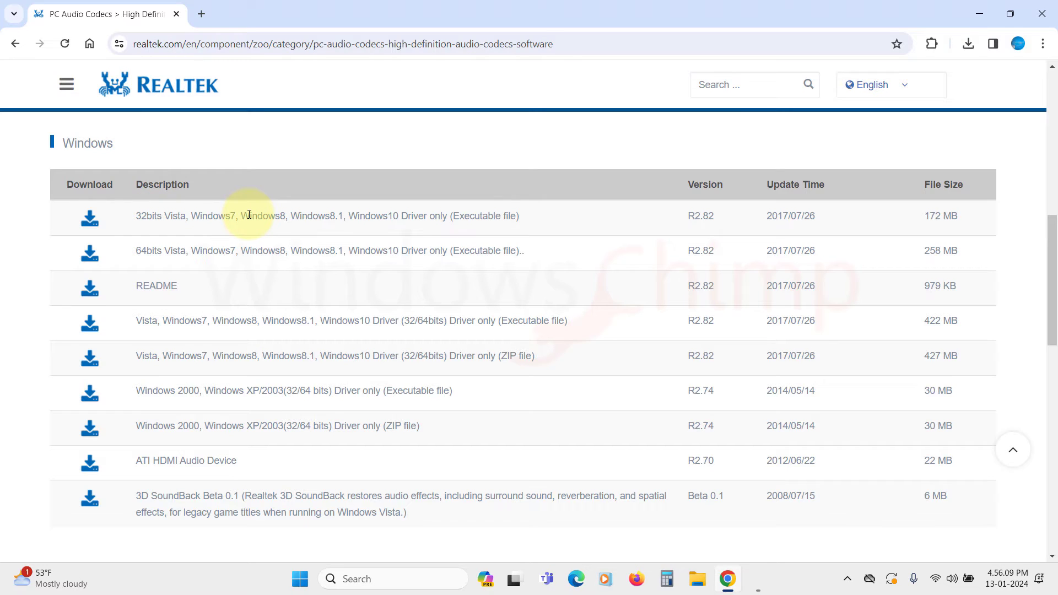
{"action": "mouse_move", "coordinate": [248, 252]}
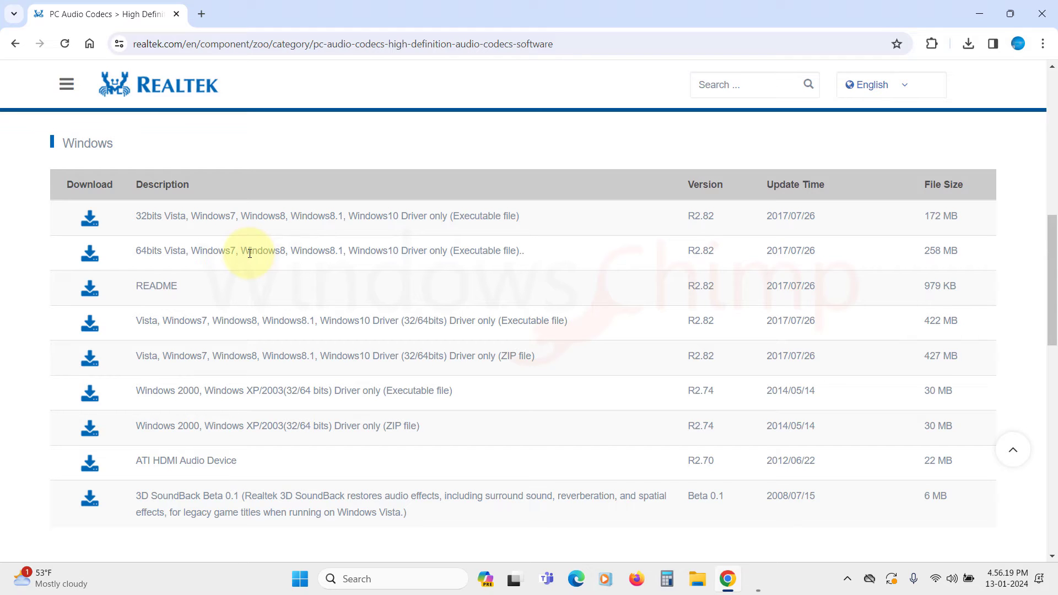
{"action": "mouse_move", "coordinate": [89, 254]}
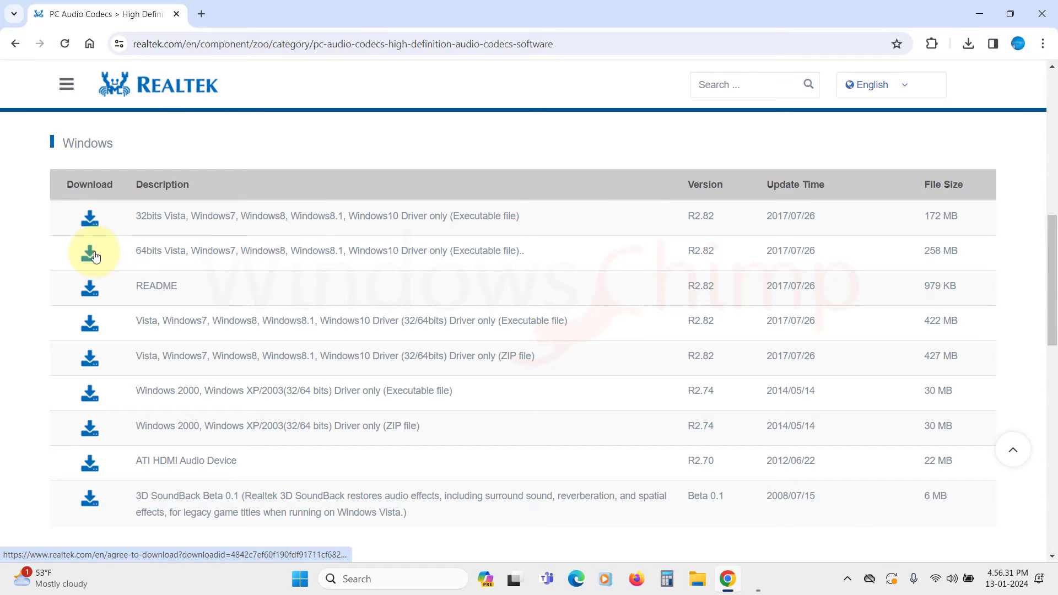
Start the 64-bit Windows driver download after accepting terms and the captcha, then get a new tab.
{"action": "left_click", "coordinate": [89, 250]}
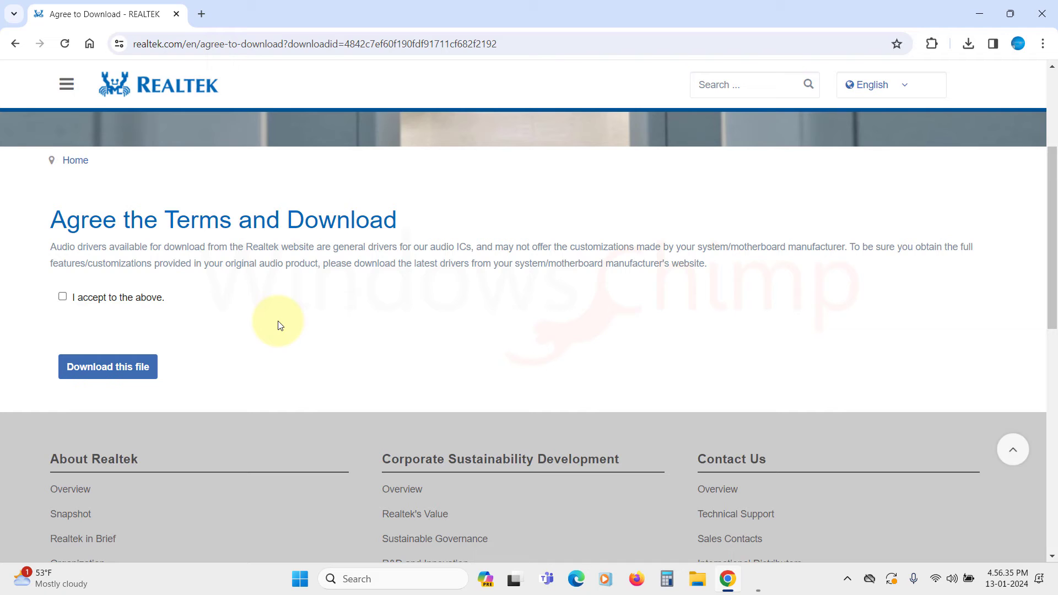
{"action": "left_click", "coordinate": [61, 297]}
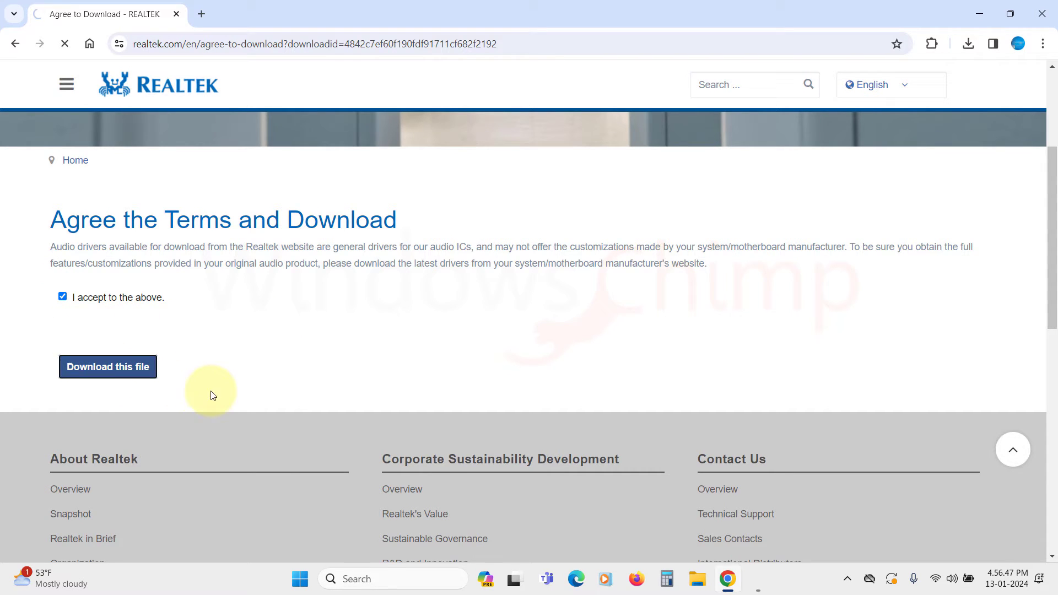
{"action": "left_click", "coordinate": [107, 366]}
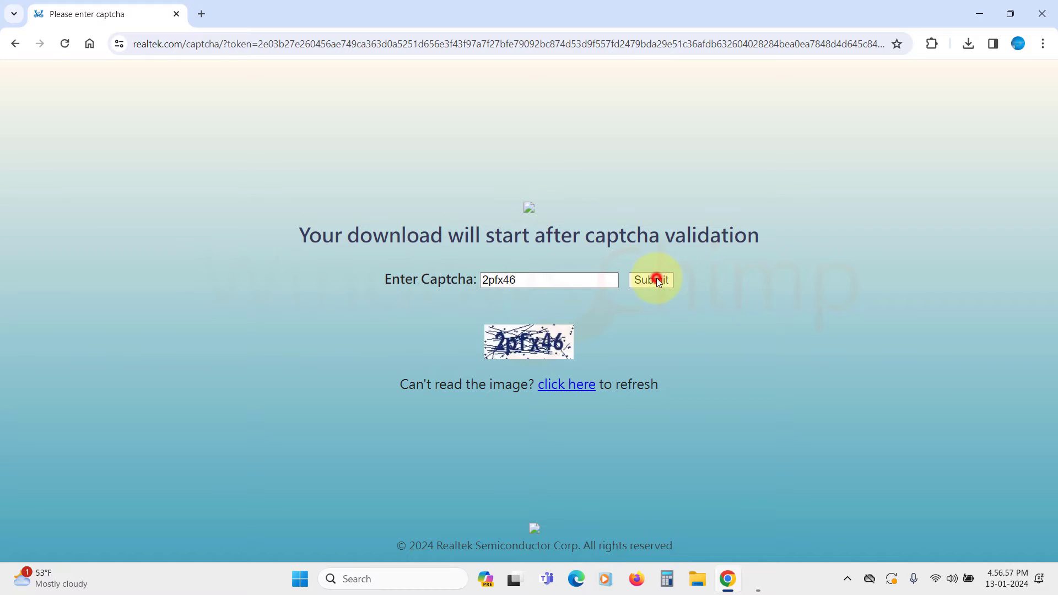
{"action": "left_click", "coordinate": [651, 280]}
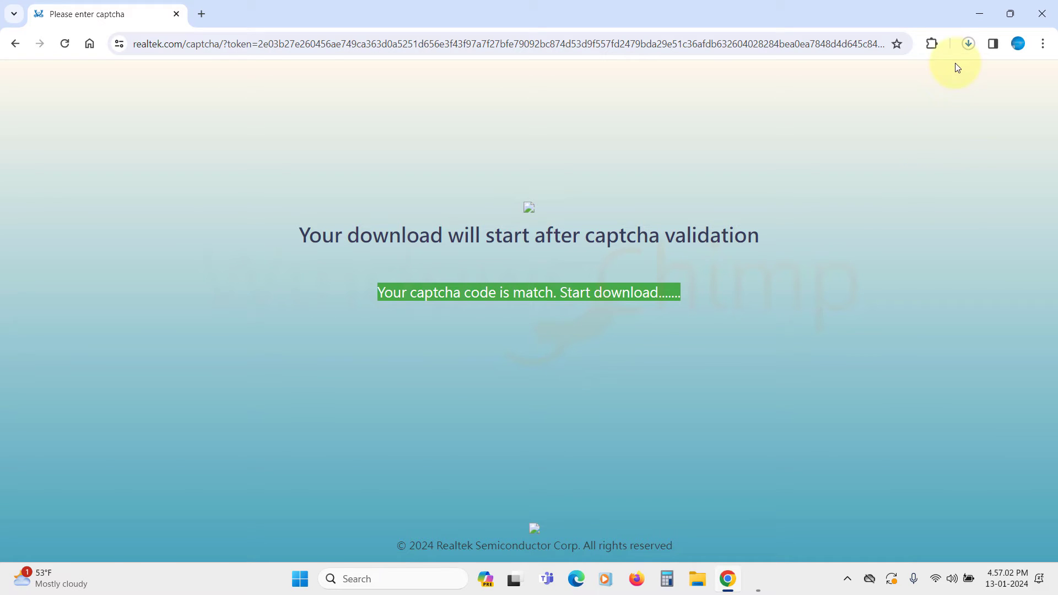
{"action": "left_click", "coordinate": [968, 44]}
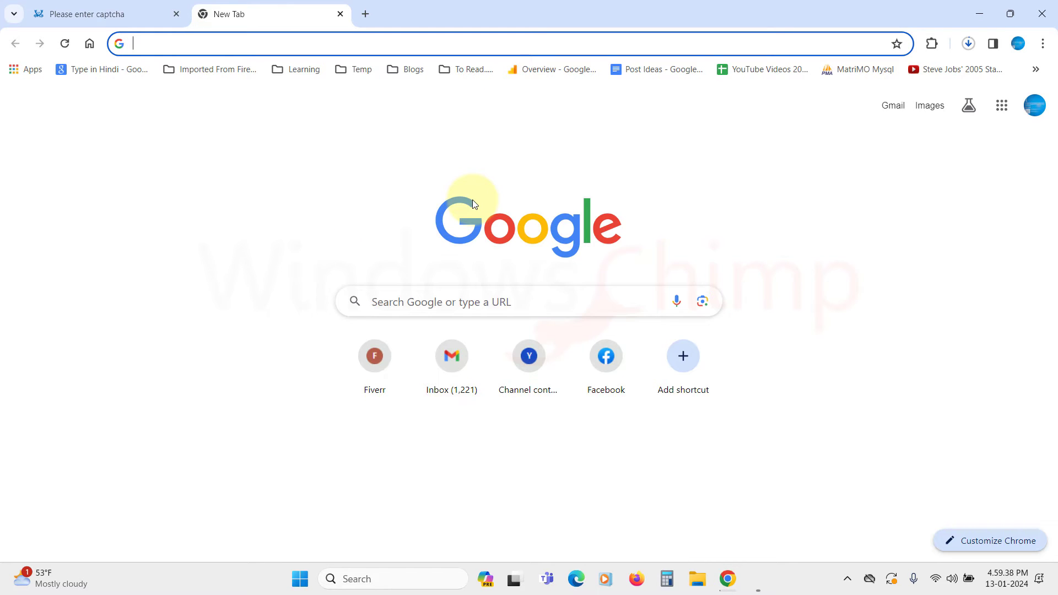
Search 'realtek hd audio driver techspot' and review the TechSpot Realtek HD Audio Codec Driver 2.82 page.
{"action": "type", "text": "realtek hd audio driver techspot"}
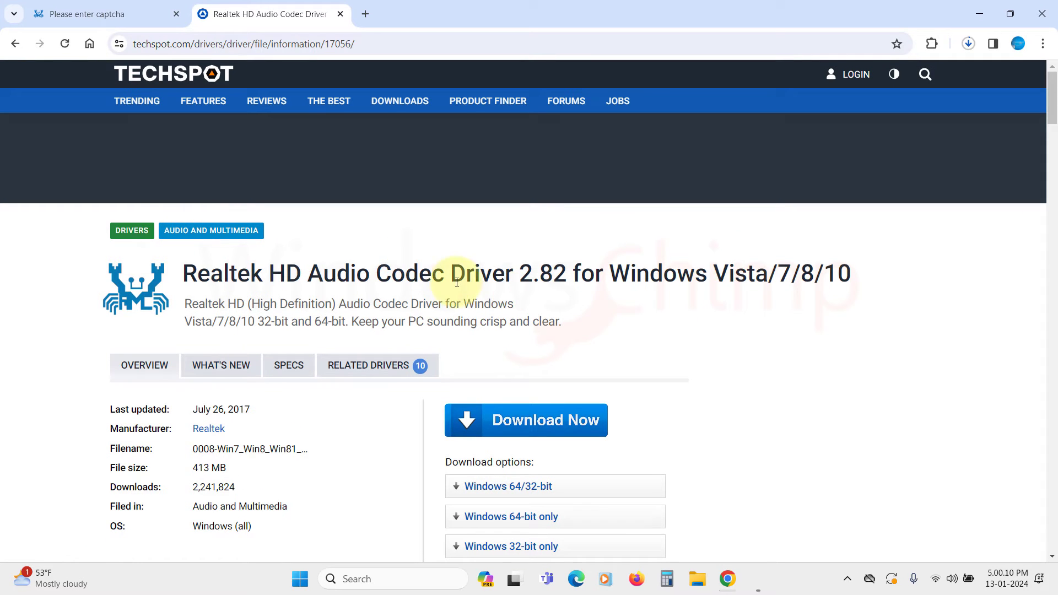
{"action": "left_click_drag", "start_coordinate": [452, 273], "coordinate": [604, 273]}
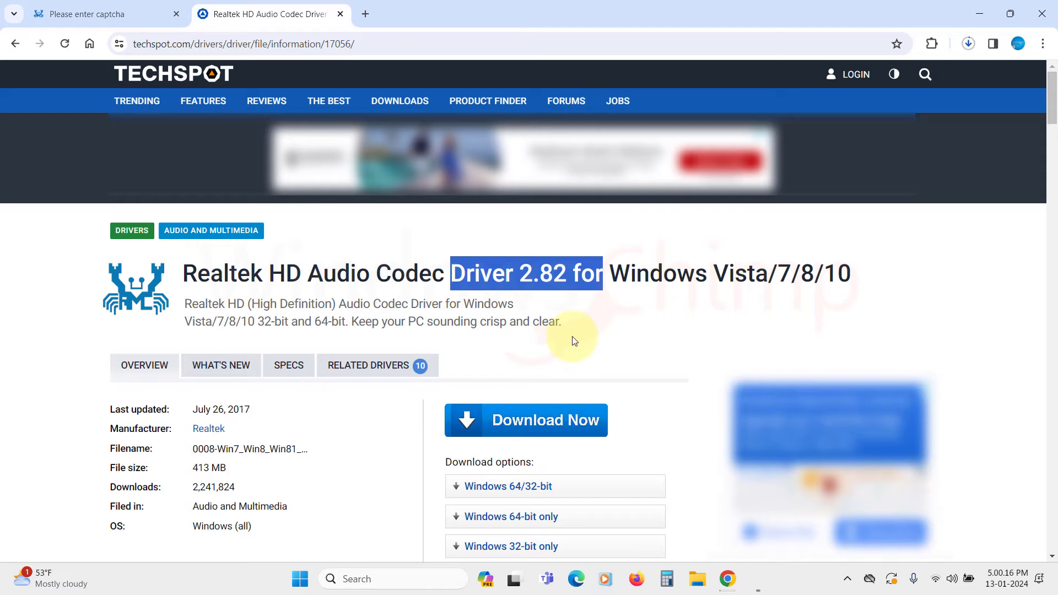
{"action": "mouse_move", "coordinate": [320, 458]}
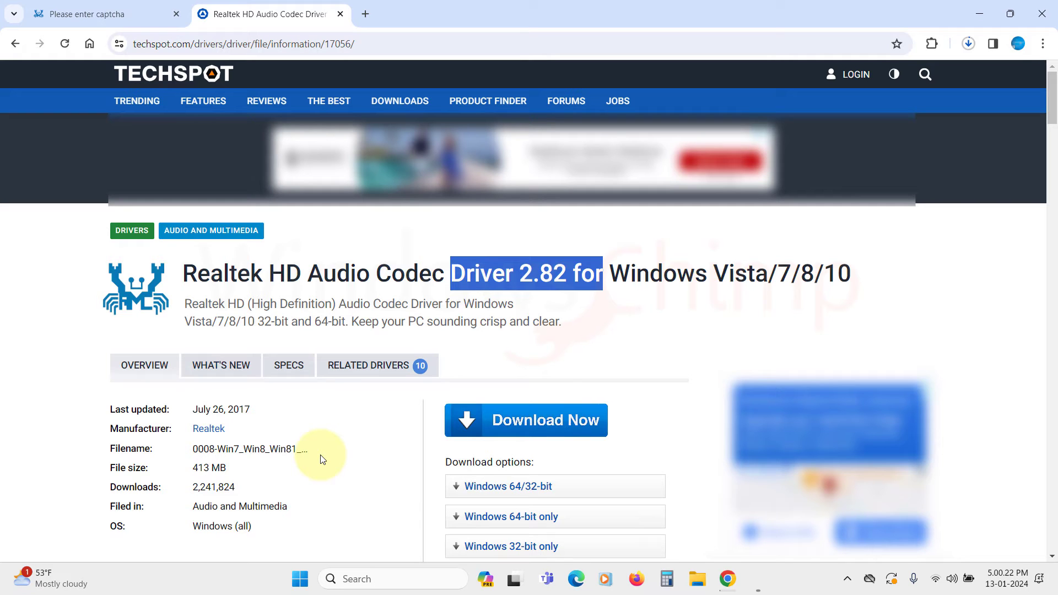
{"action": "scroll", "scroll_direction": "down", "scroll_amount": 3}
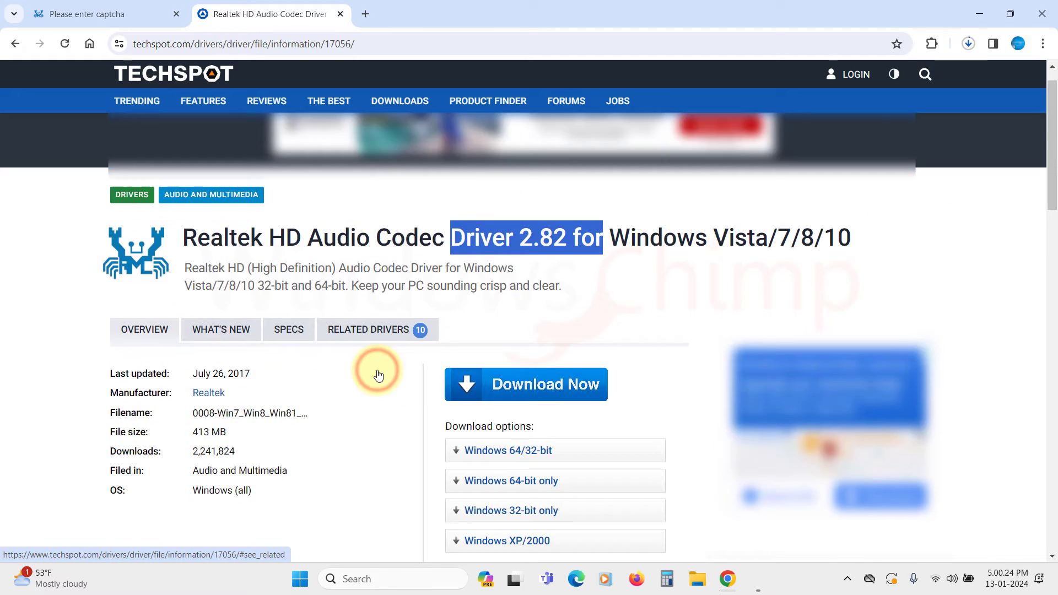
Download the Realtek driver 2.81 installer from TechSpot and view Chrome's full download history.
{"action": "left_click", "coordinate": [368, 329]}
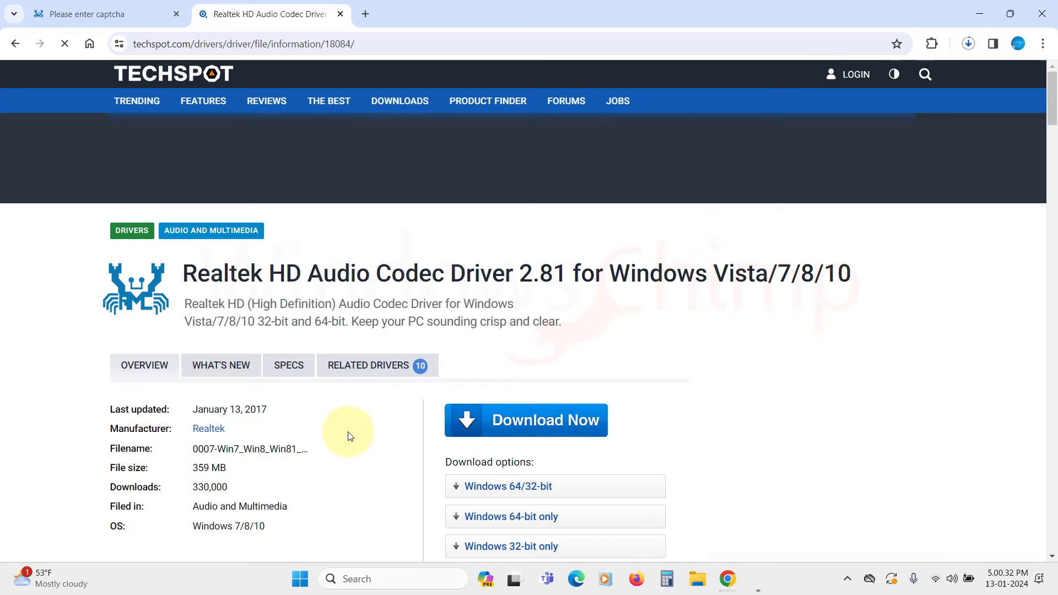
{"action": "scroll", "scroll_direction": "down", "scroll_amount": 3}
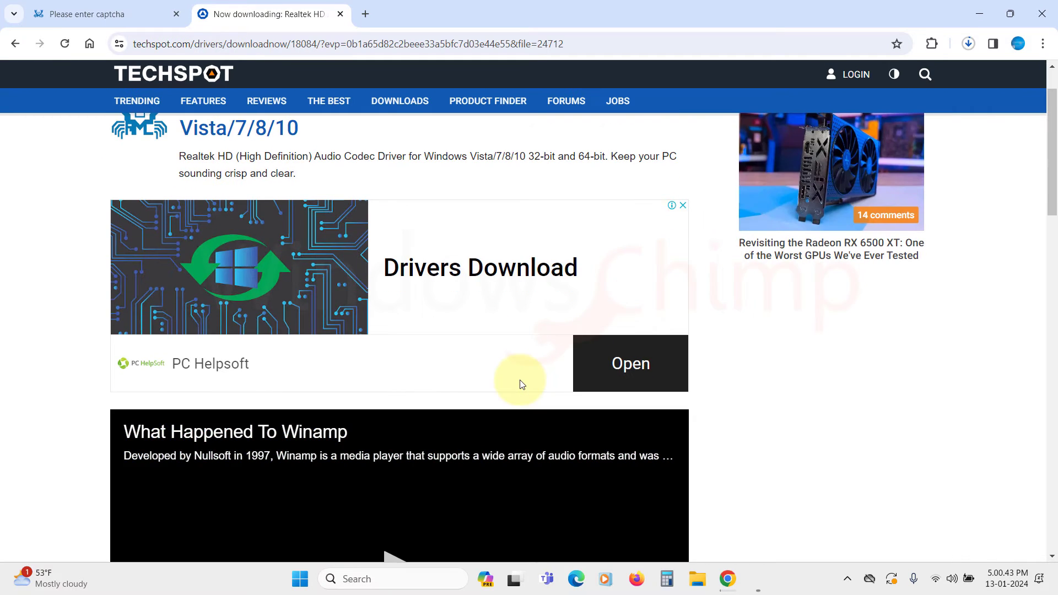
{"action": "scroll", "scroll_direction": "down", "scroll_amount": 3}
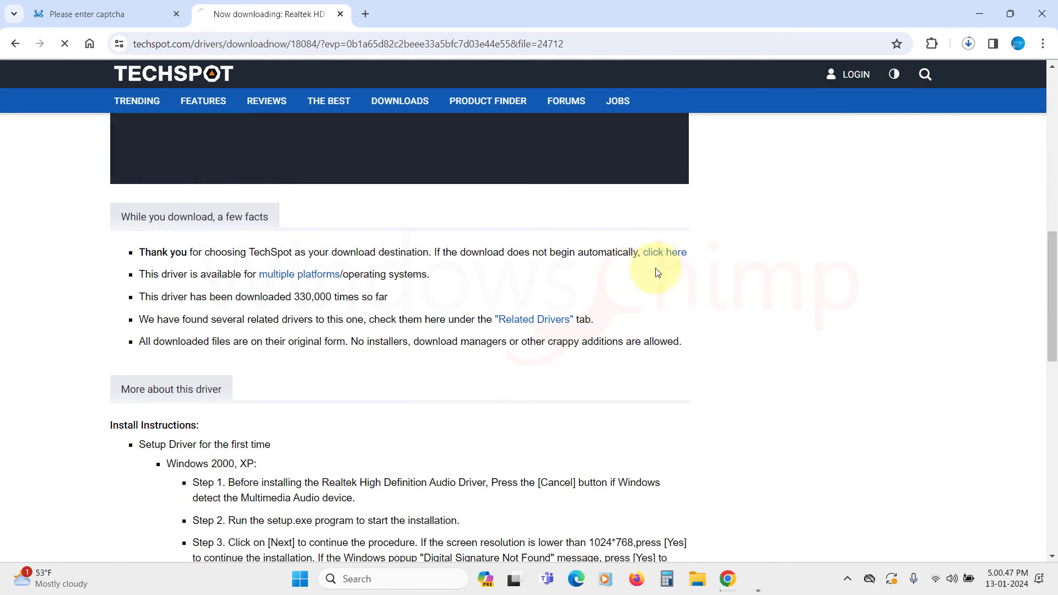
{"action": "left_click", "coordinate": [968, 43]}
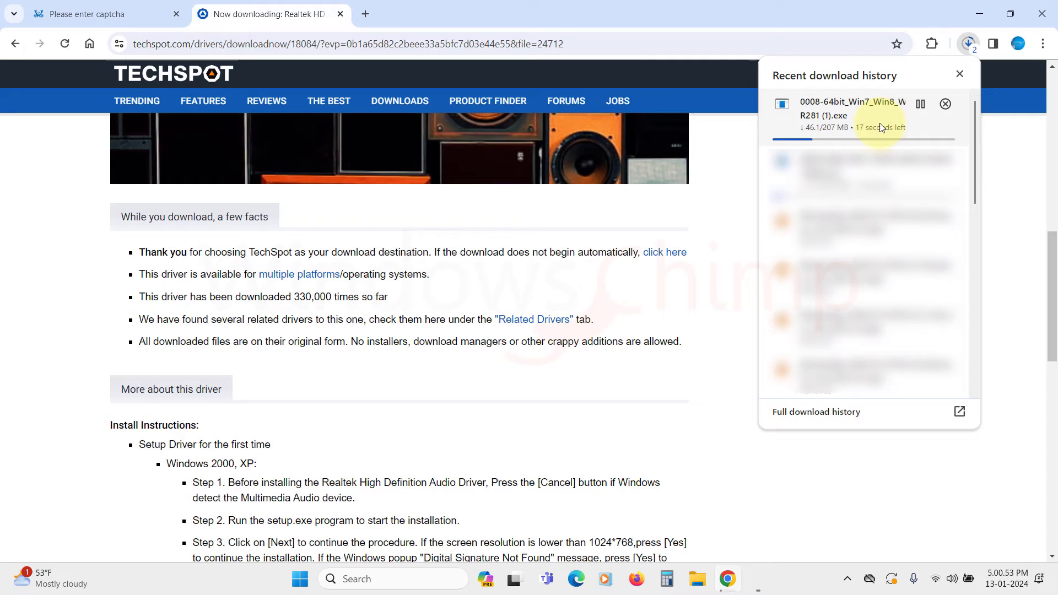
{"action": "left_click", "coordinate": [815, 411]}
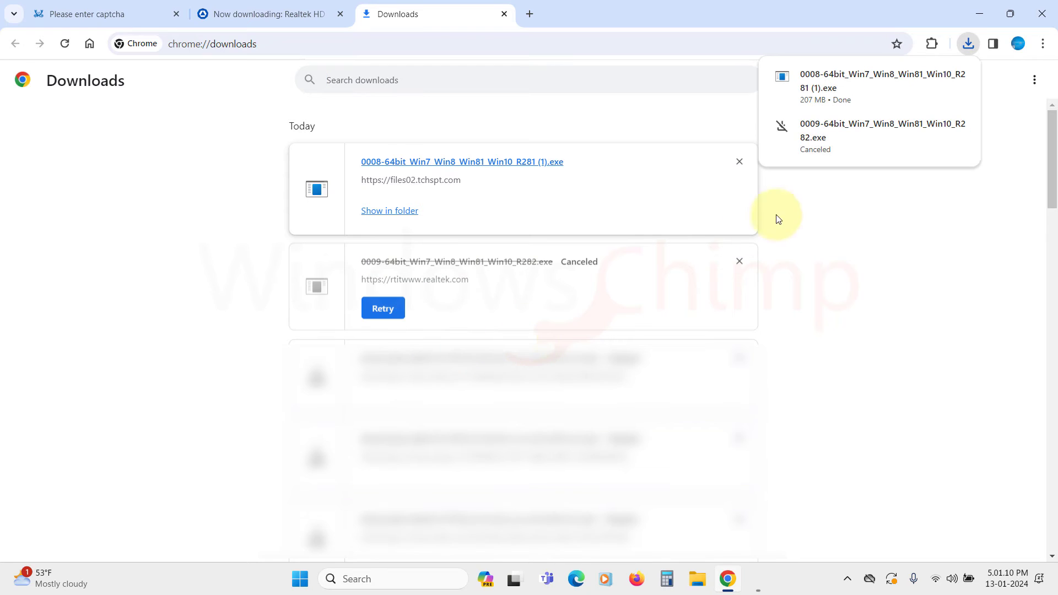
Show the 0008-64bit R281 installer in the Downloads folder and run it.
{"action": "left_click", "coordinate": [389, 210]}
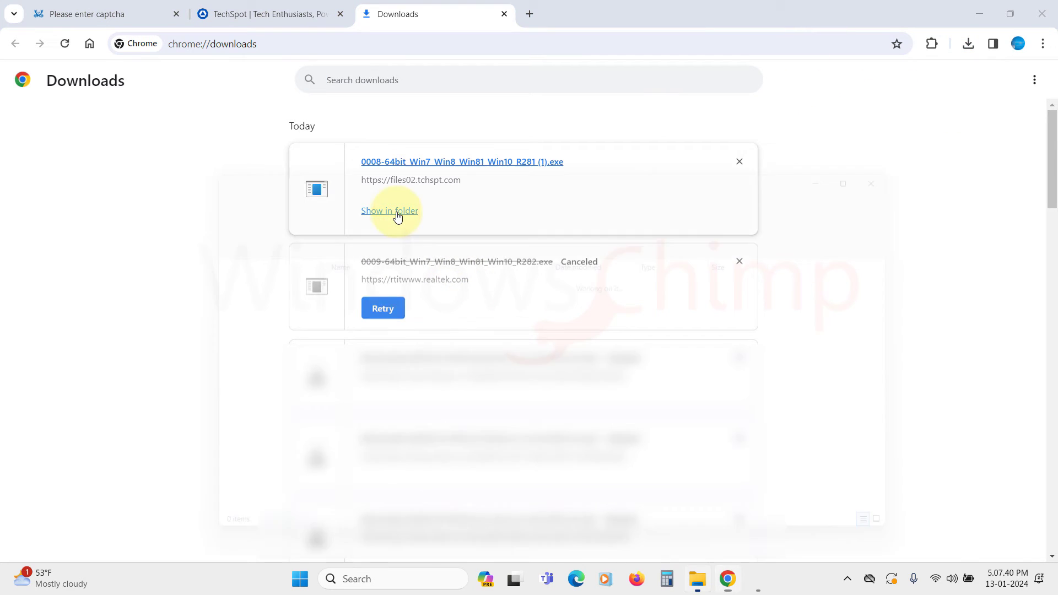
{"action": "left_click", "coordinate": [391, 211]}
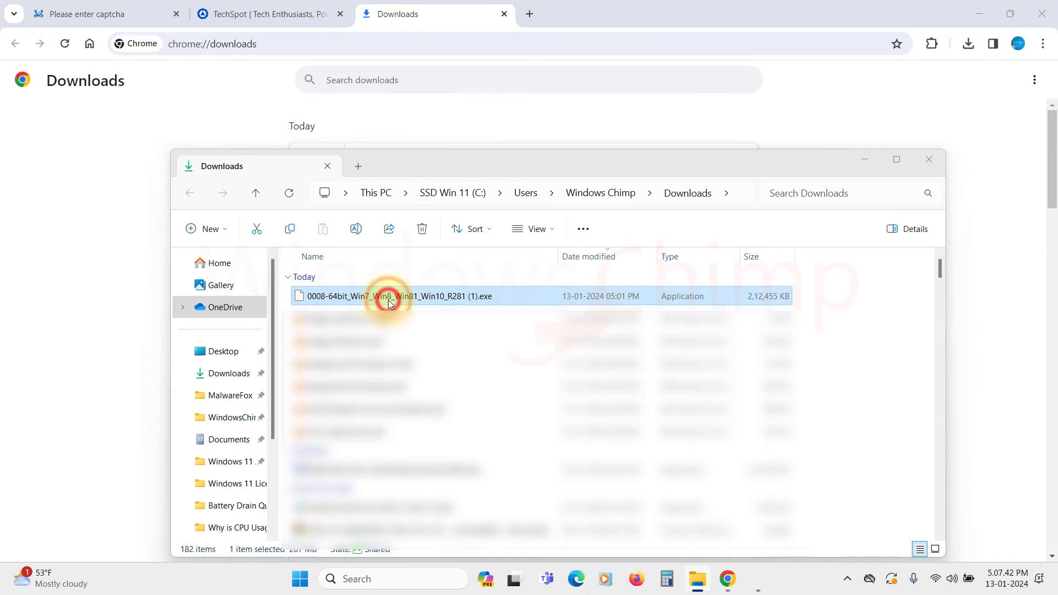
{"action": "double_click", "coordinate": [391, 296]}
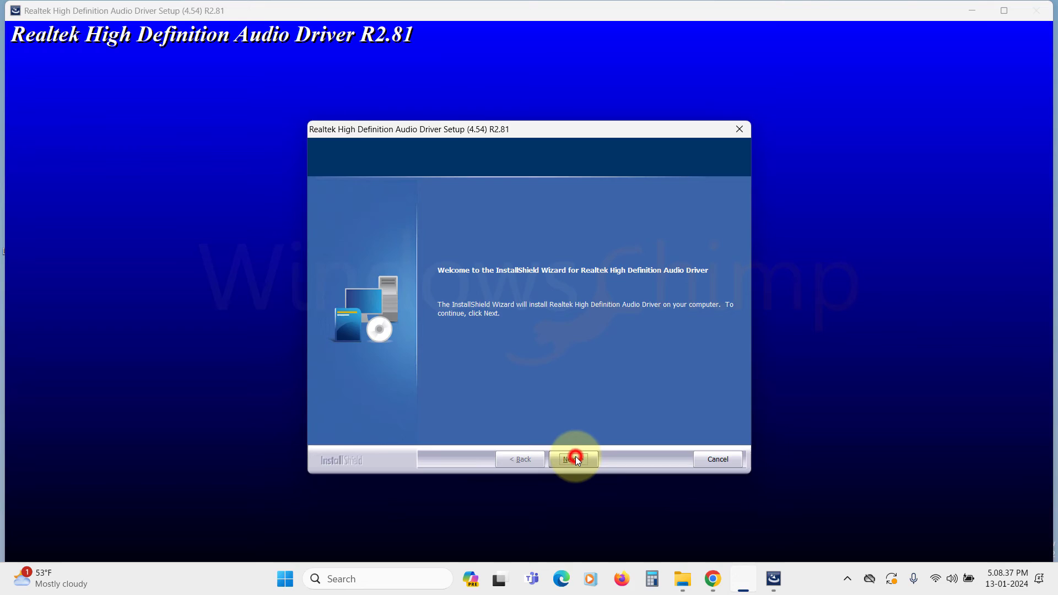
Step through the InstallShield wizard to replace the audio driver with R2.81, choosing to restart later.
{"action": "left_click", "coordinate": [573, 458]}
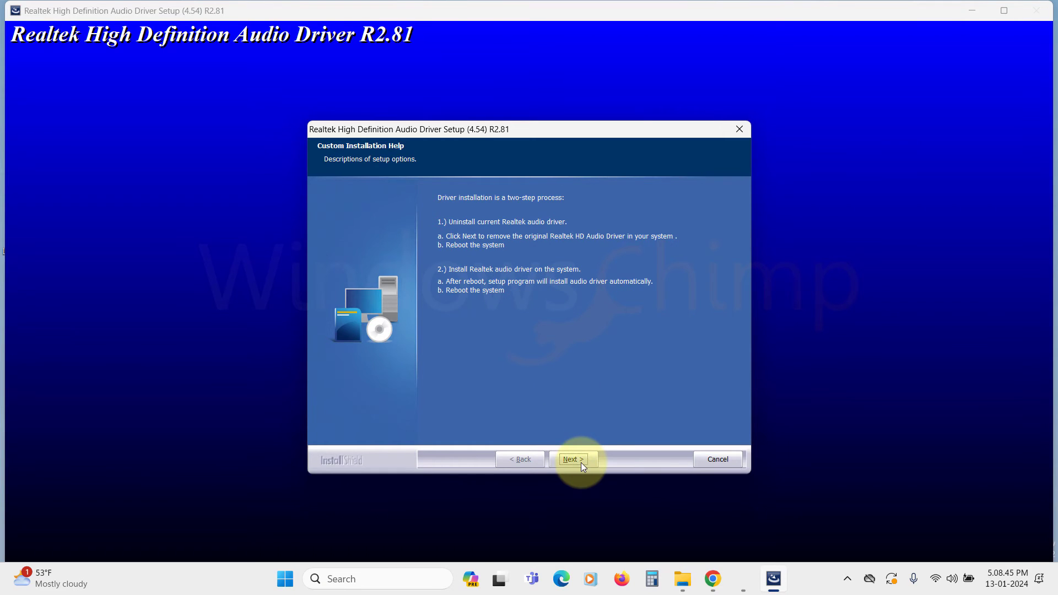
{"action": "left_click", "coordinate": [572, 460]}
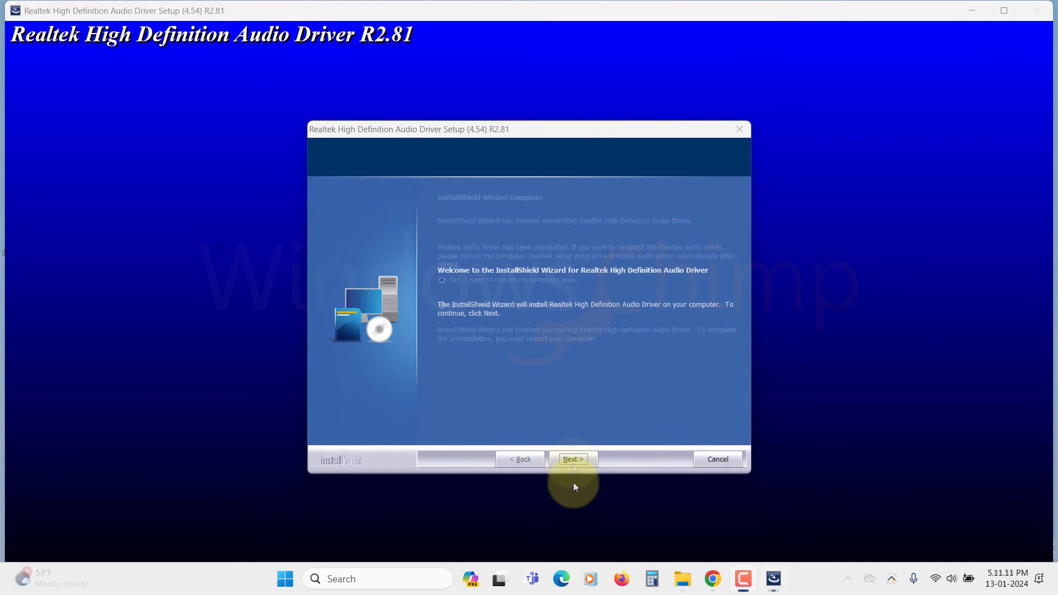
{"action": "left_click", "coordinate": [572, 458]}
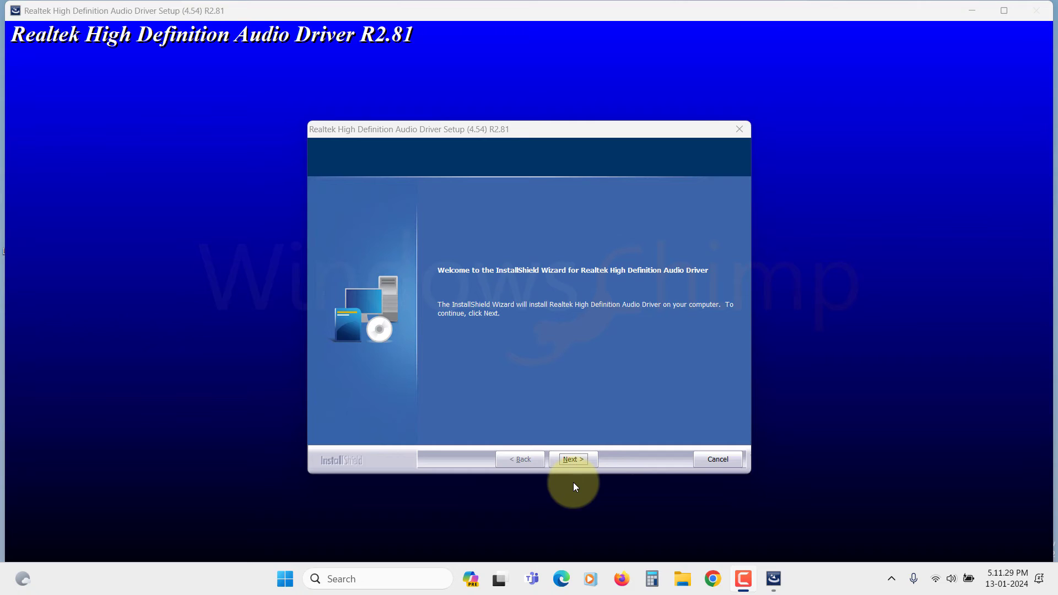
{"action": "left_click", "coordinate": [572, 458]}
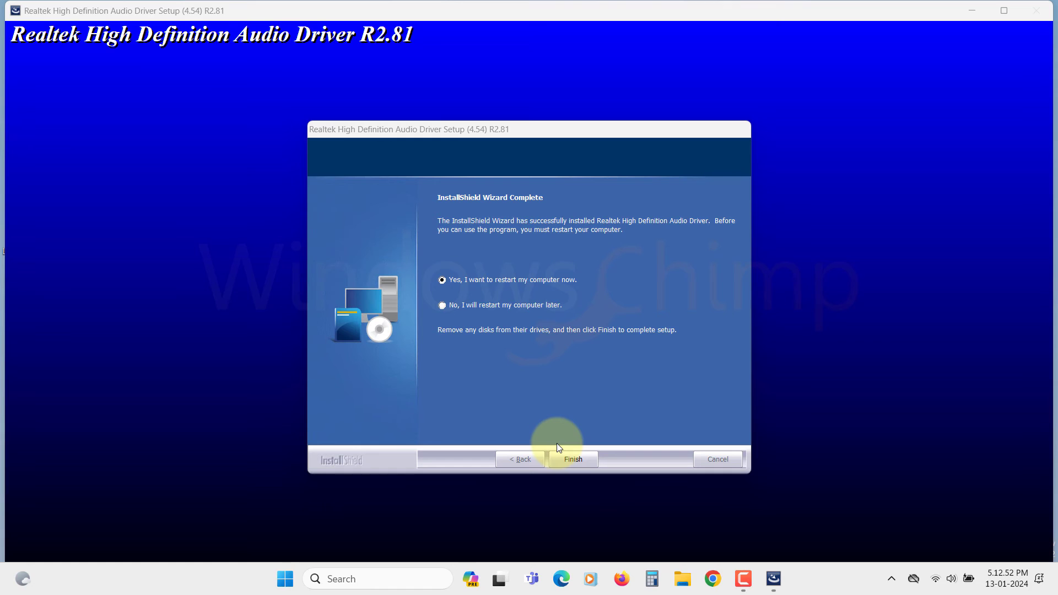
{"action": "mouse_move", "coordinate": [550, 308]}
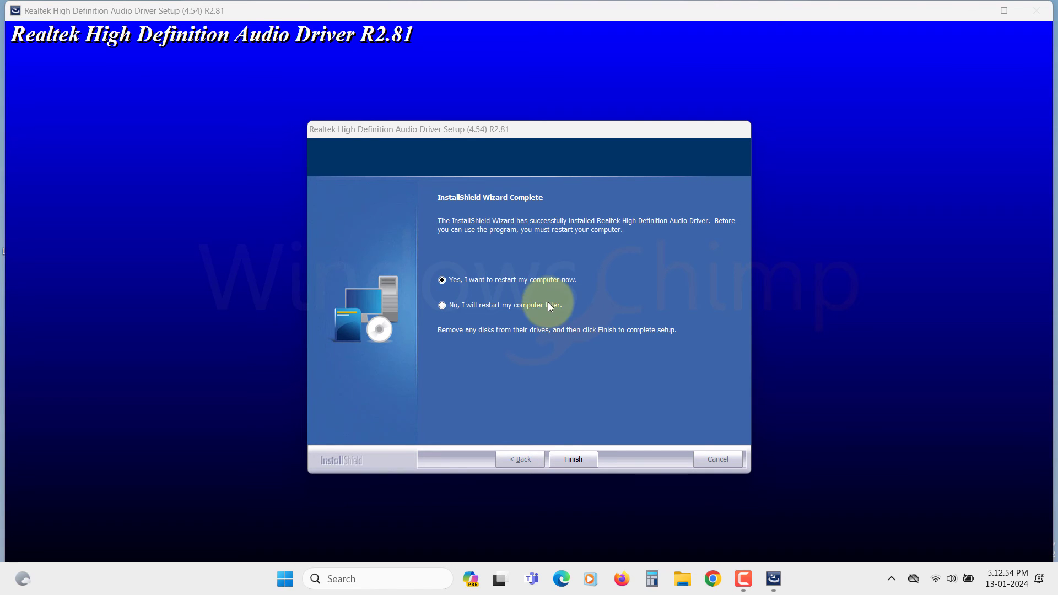
{"action": "left_click", "coordinate": [572, 459]}
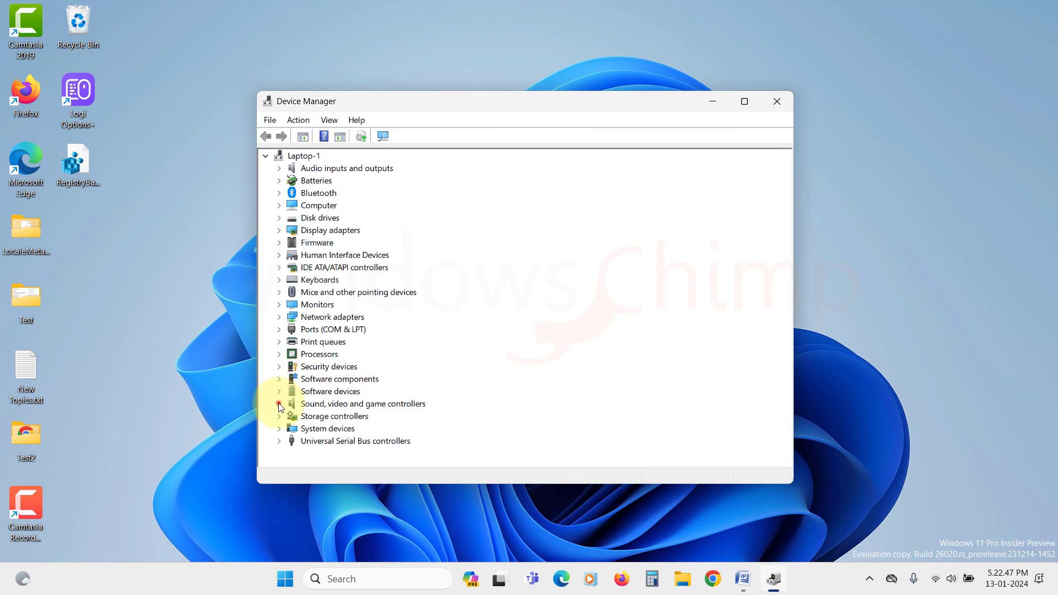
Bring up Properties for the Realtek(R) Audio device from its context menu.
{"action": "right_click", "coordinate": [344, 378]}
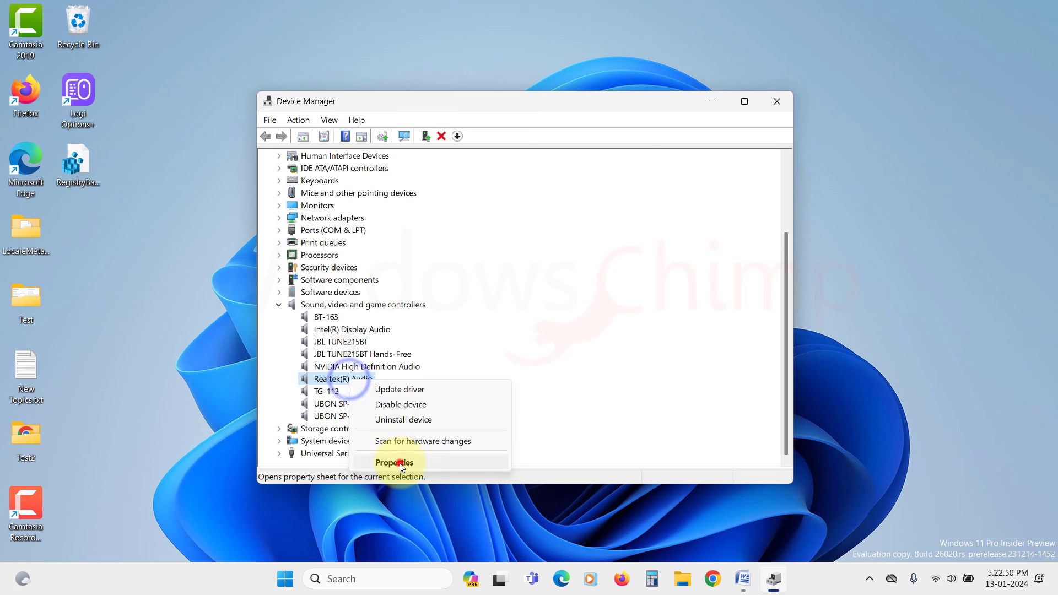
{"action": "left_click", "coordinate": [395, 462]}
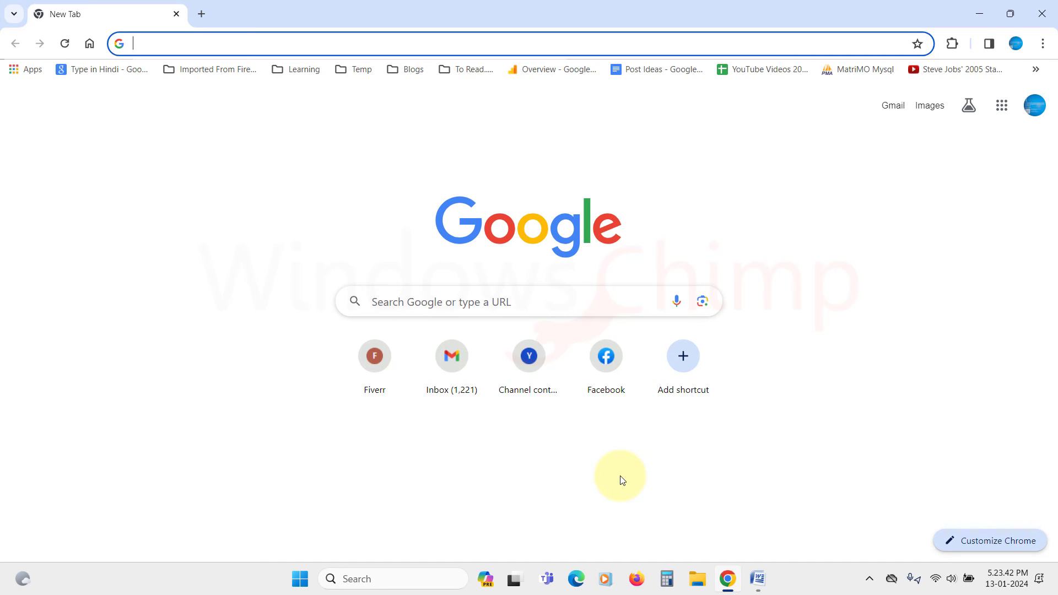
{"action": "mouse_move", "coordinate": [621, 479]}
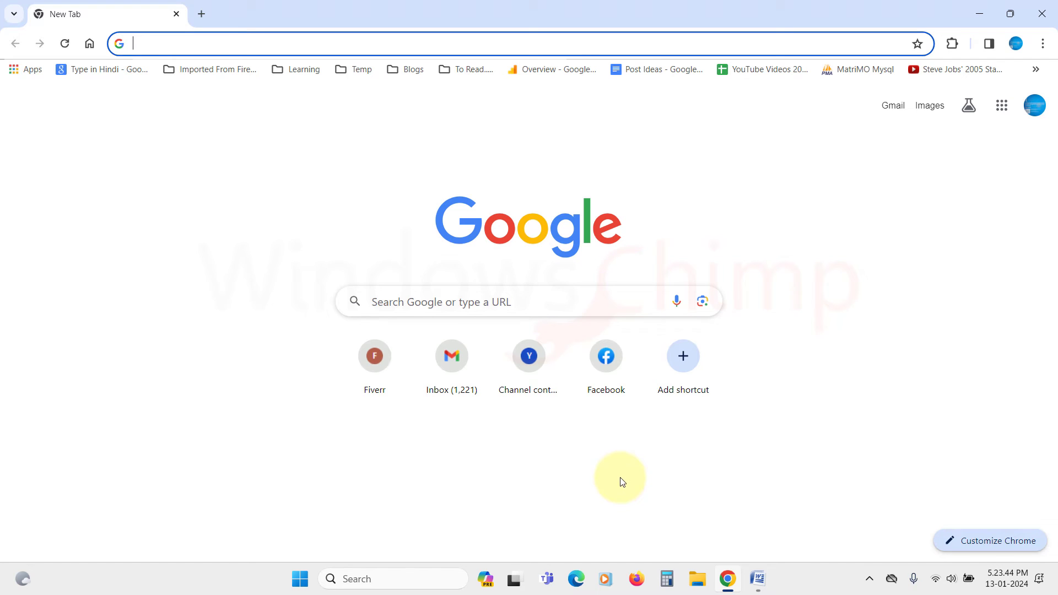
Navigate to asus.com/in Support's Drivers and manuals center and search for the G531GT laptop.
{"action": "type", "text": "asus.com/in/"}
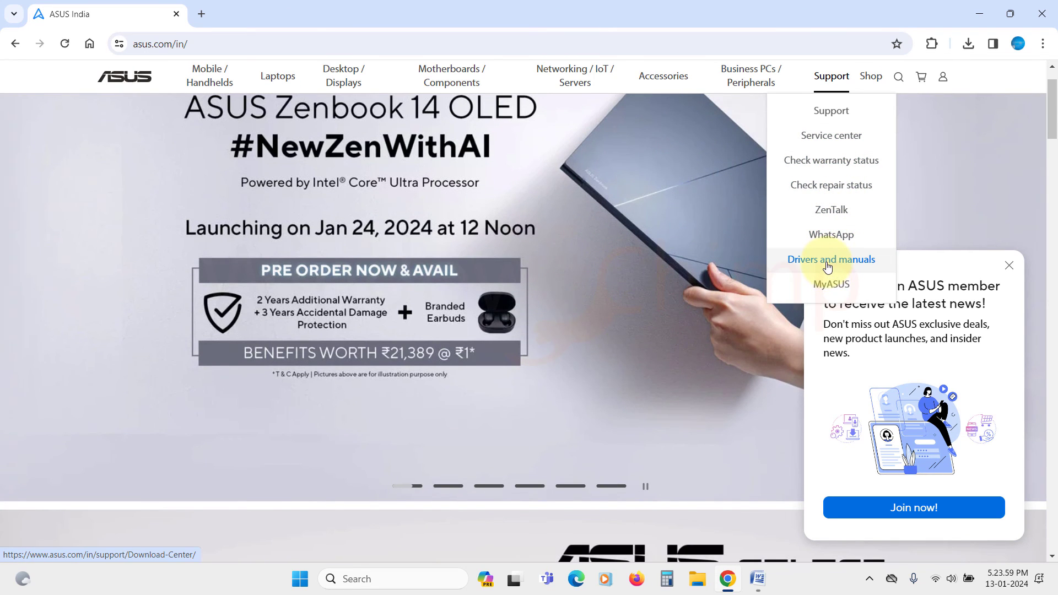
{"action": "left_click", "coordinate": [831, 259]}
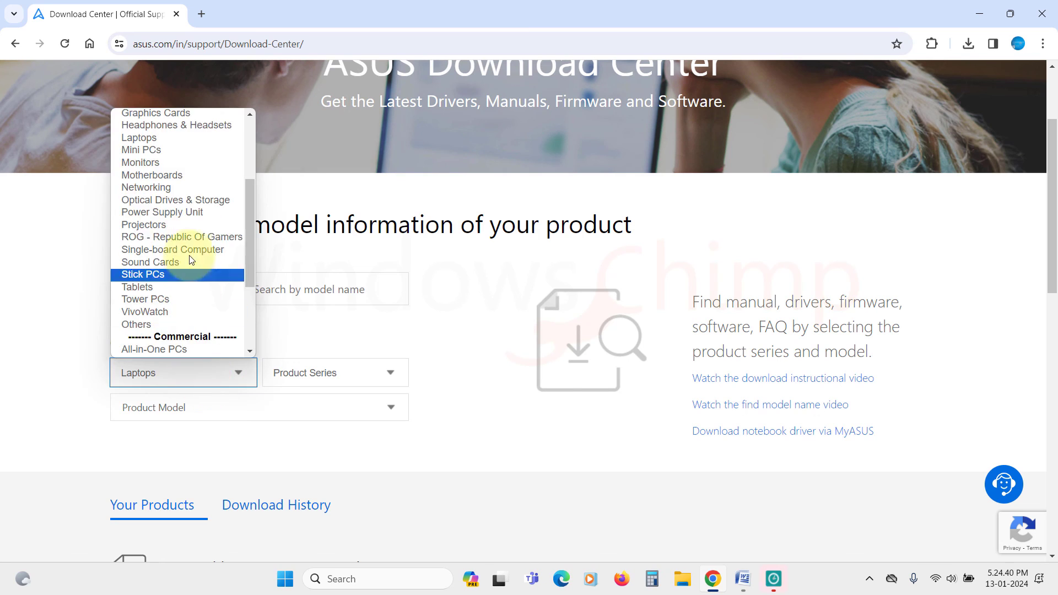
{"action": "type", "text": "g5"}
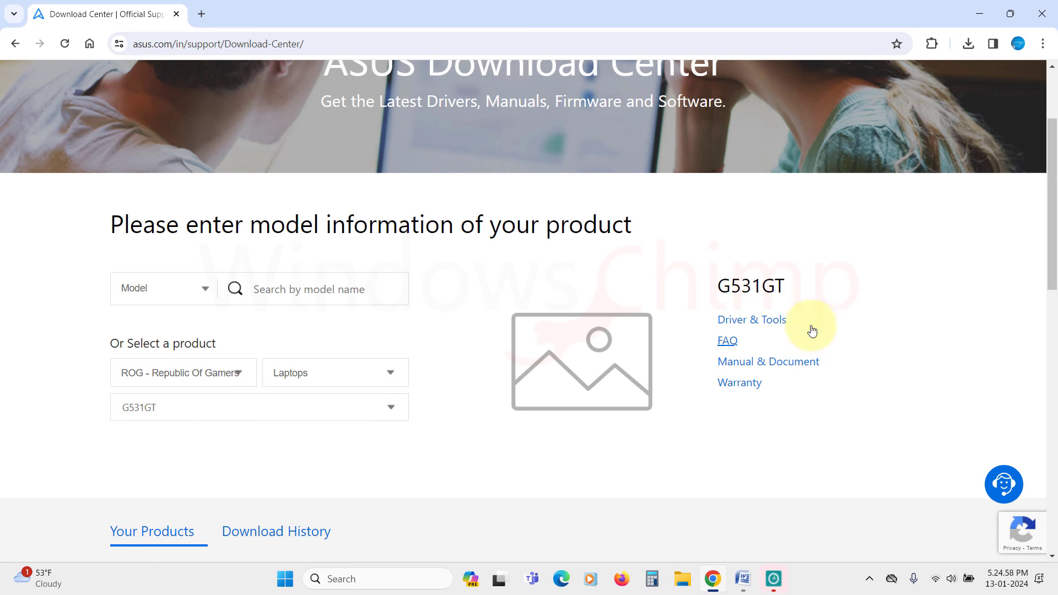
Show the G531GT model's Driver & Tools list down to the Realtek Audio Driver under Audio.
{"action": "left_click", "coordinate": [750, 320]}
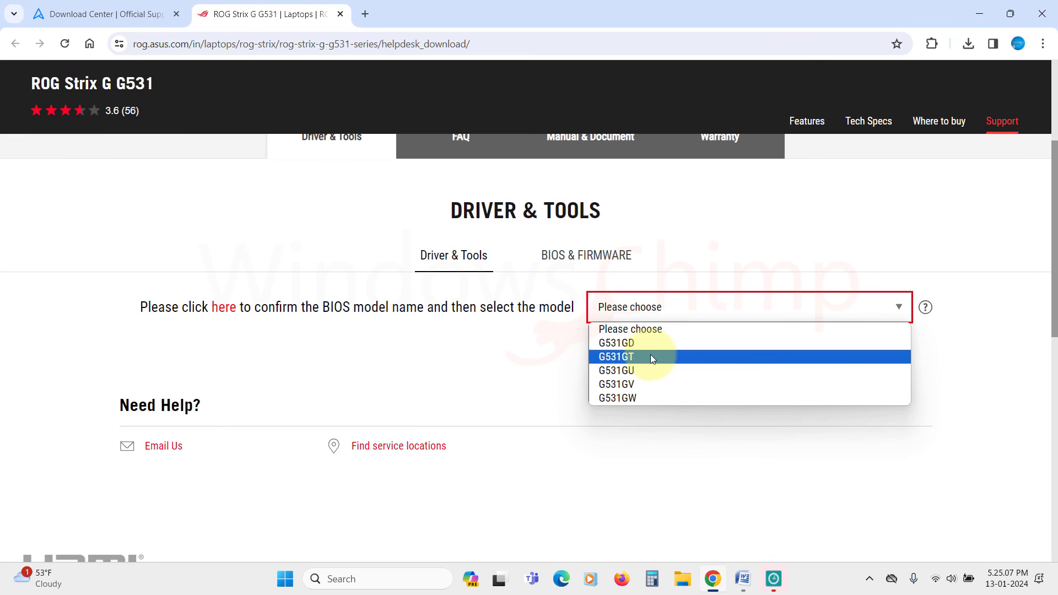
{"action": "left_click", "coordinate": [615, 356]}
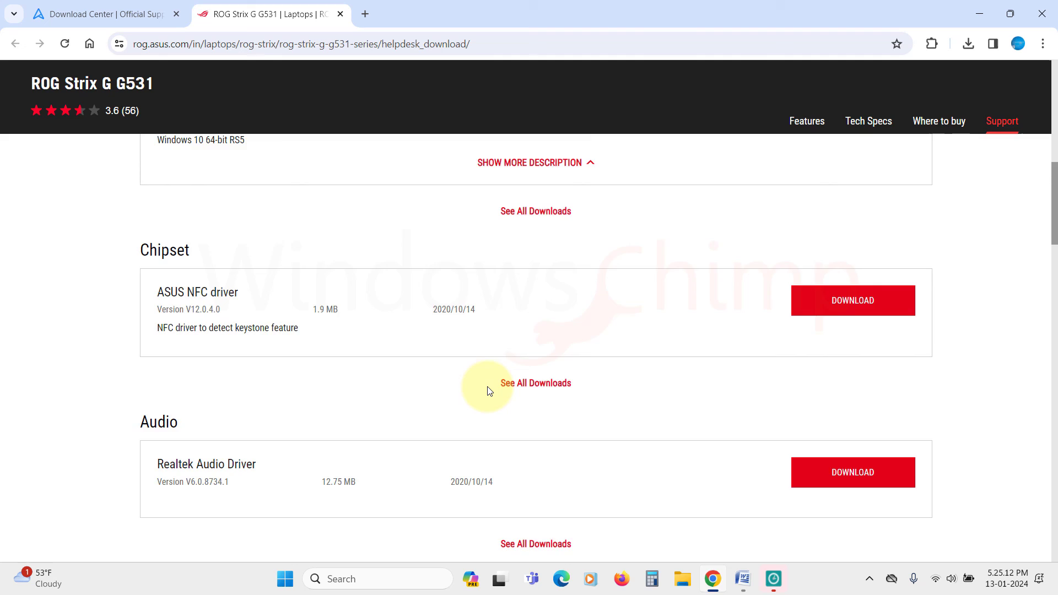
{"action": "scroll", "scroll_direction": "down", "scroll_amount": 3}
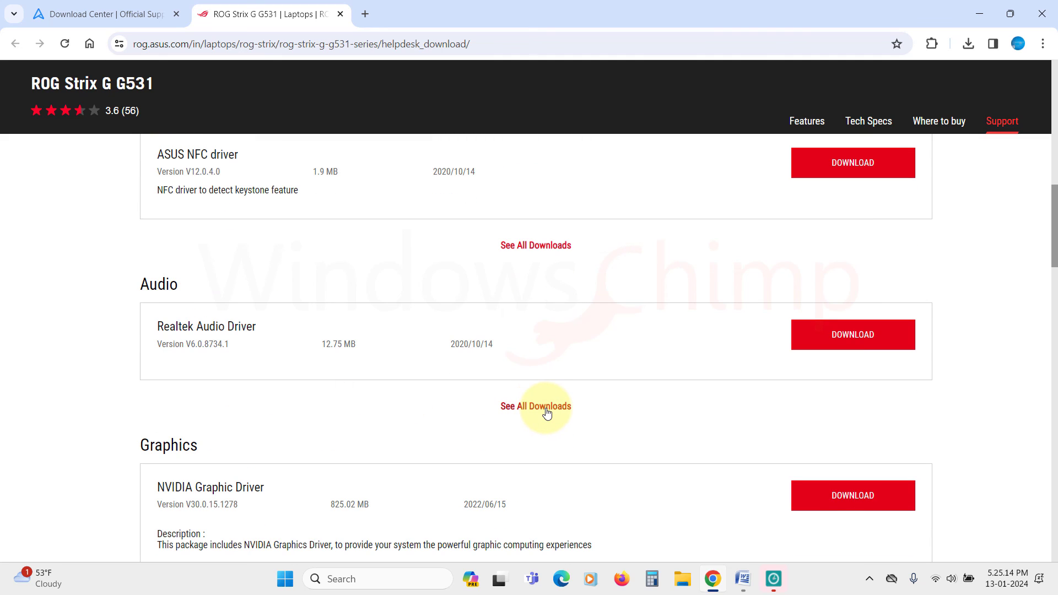